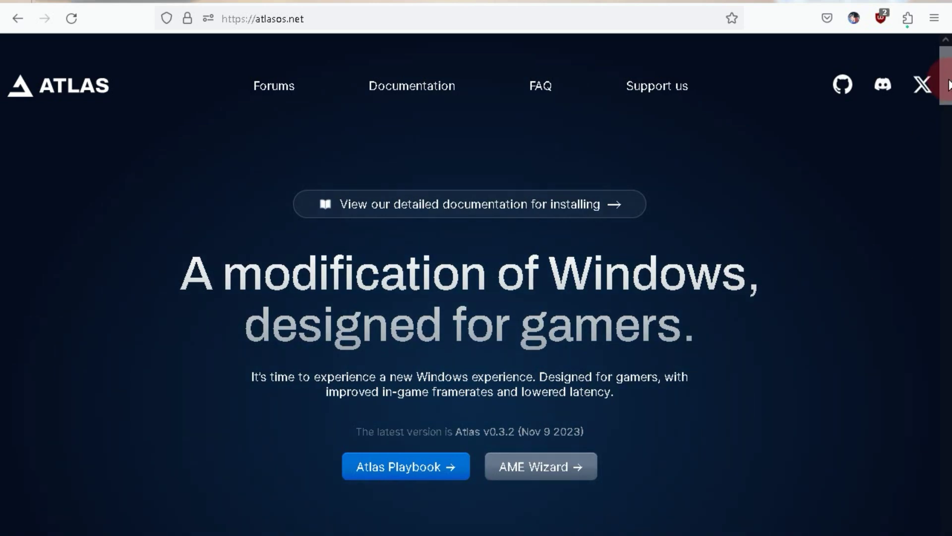
Scroll through the atlasos.net homepage features down to the benchmark comparison.
scroll("down", 3)
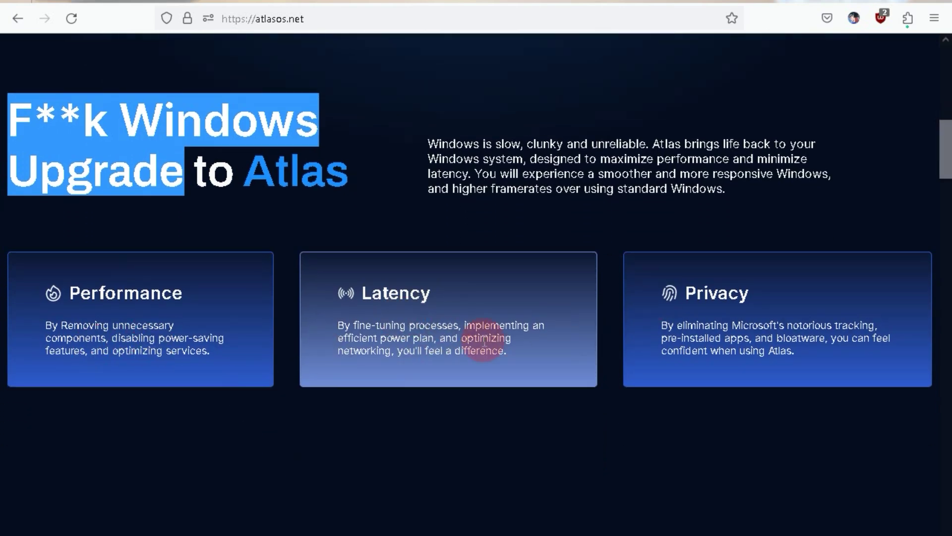
scroll("down", 3)
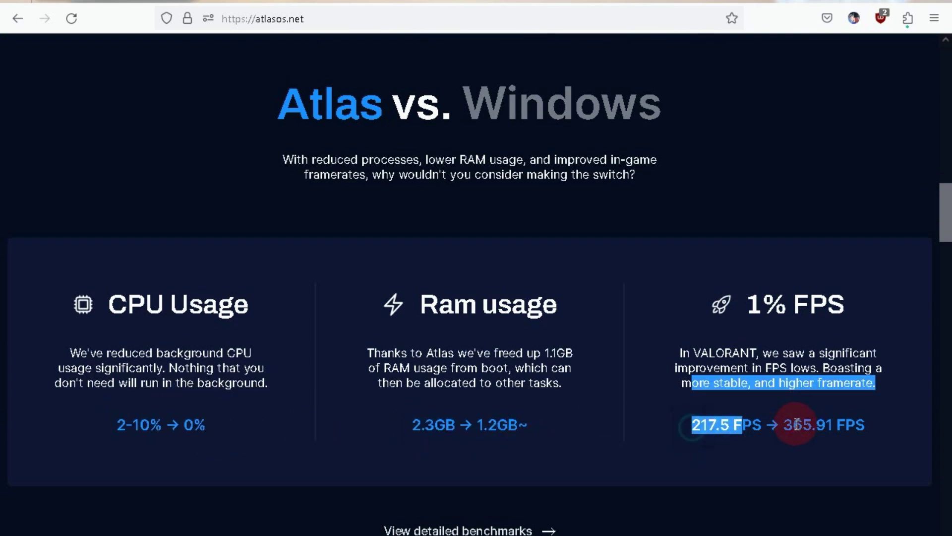
scroll("down", 3)
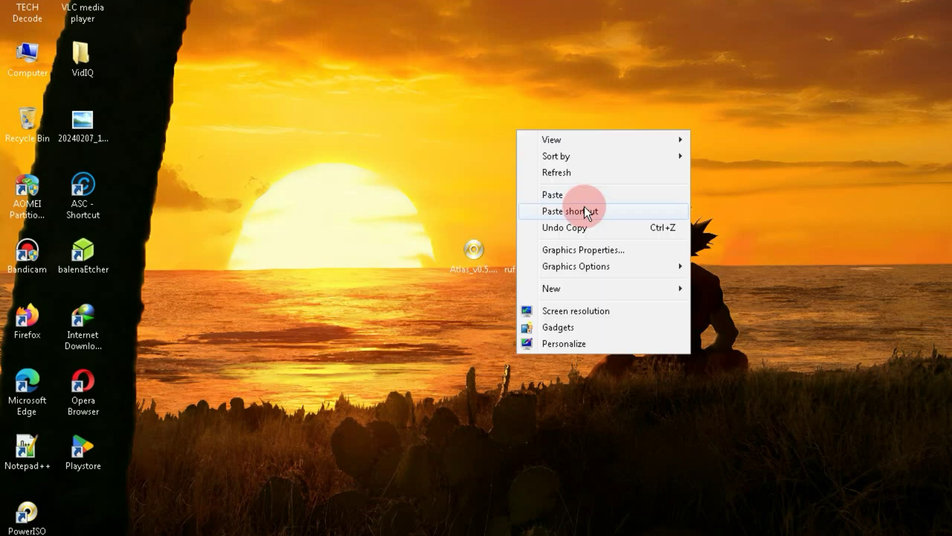
Launch Rufus from the desktop and load Atlas_v0.5.2_21H2.iso as the boot image.
left_click(570, 210)
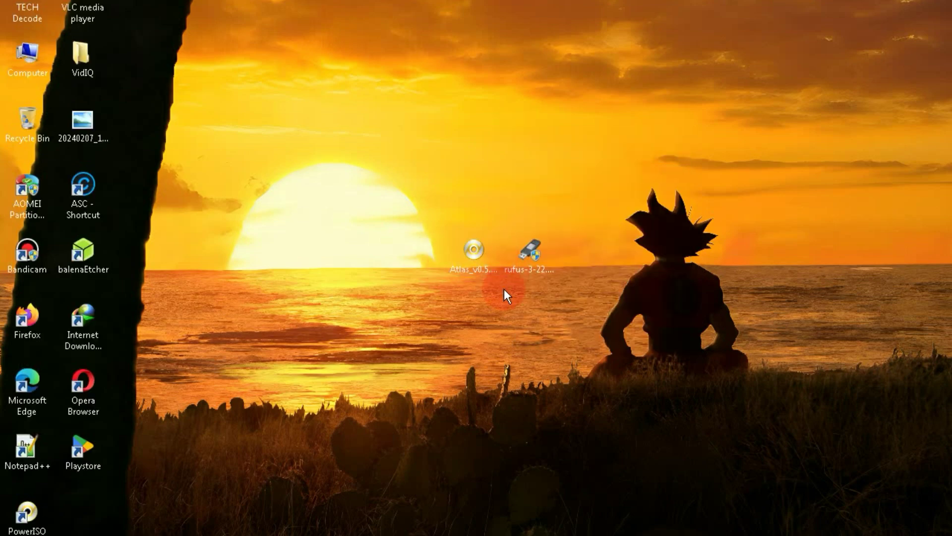
double_click(528, 249)
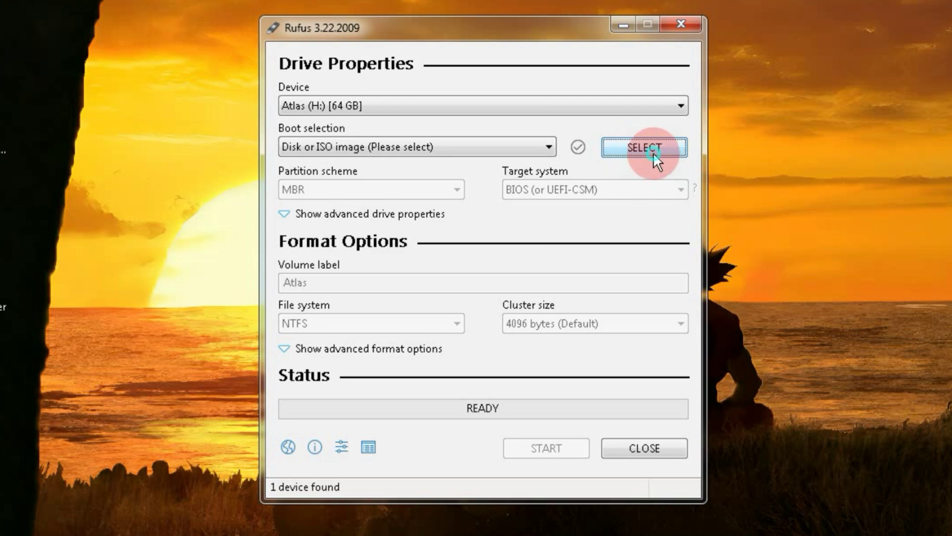
left_click(644, 147)
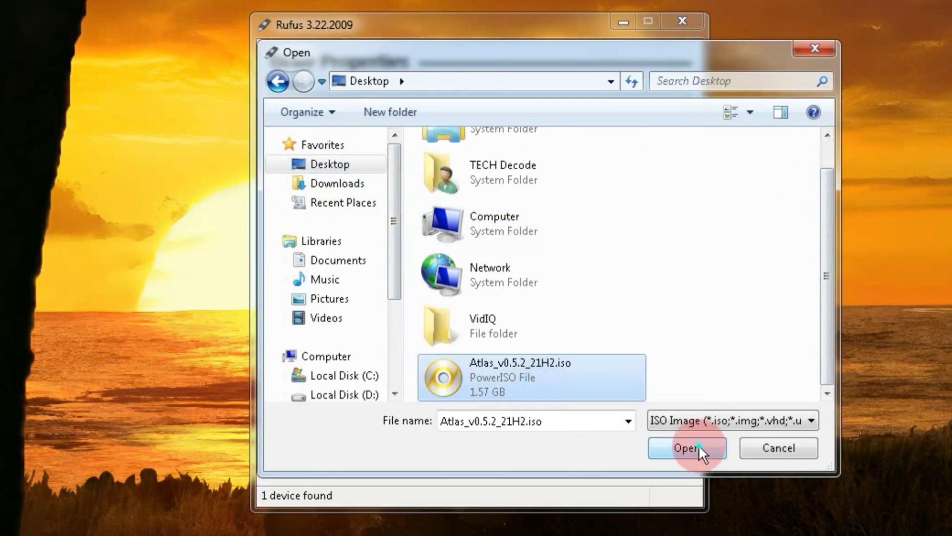
left_click(686, 448)
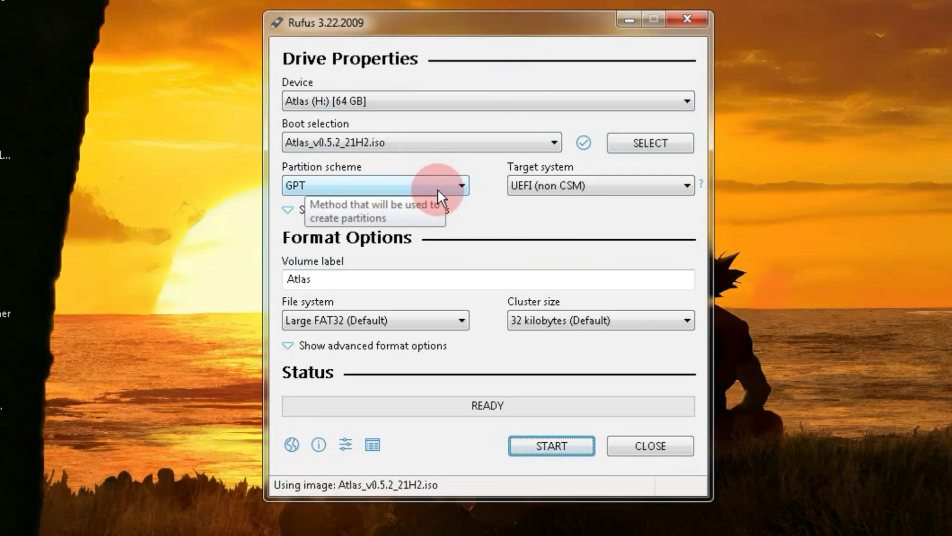
Set the partition scheme to MBR, keeping NTFS, then bring up the Start menu.
left_click(463, 186)
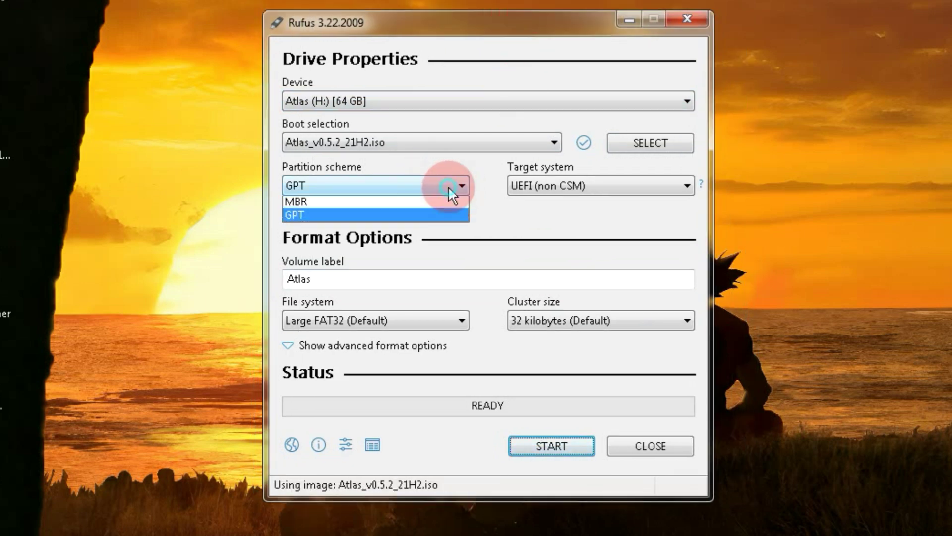
left_click(294, 201)
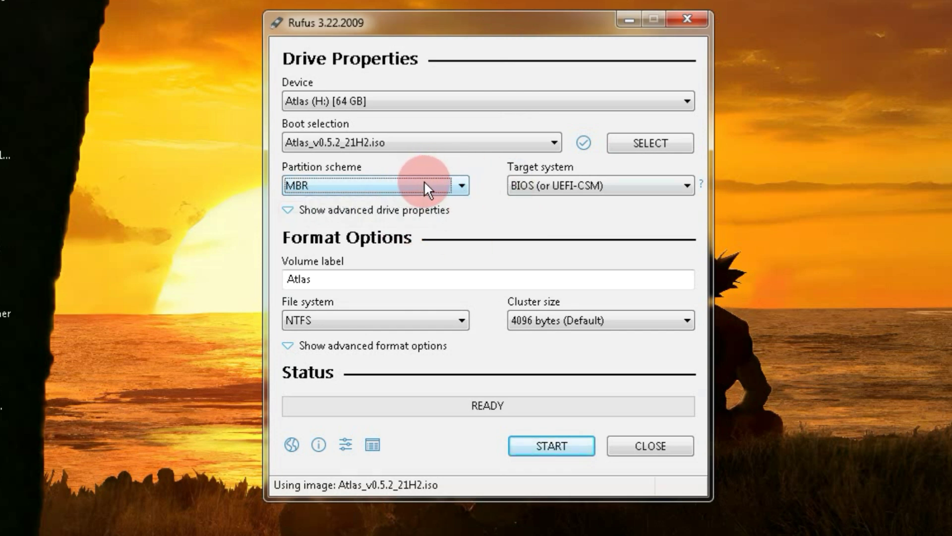
mouse_move(432, 165)
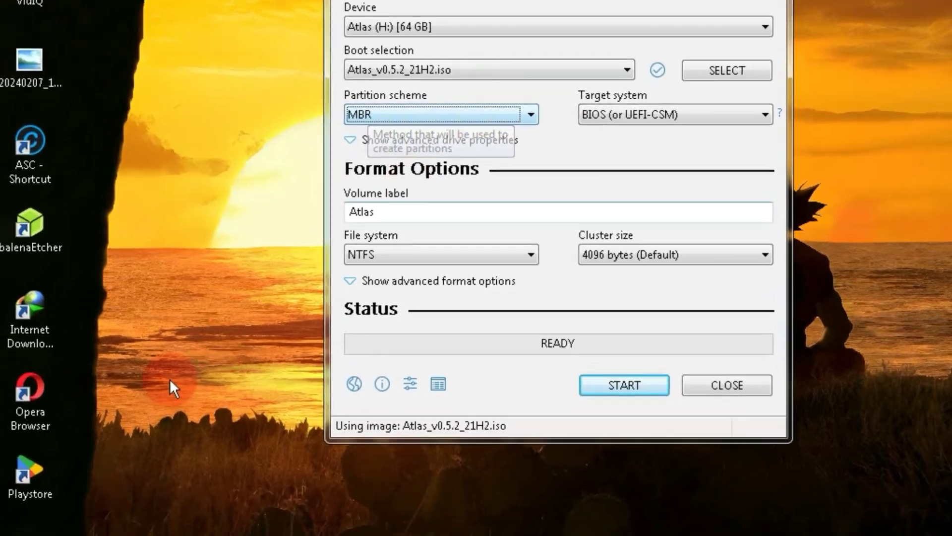
left_click(24, 515)
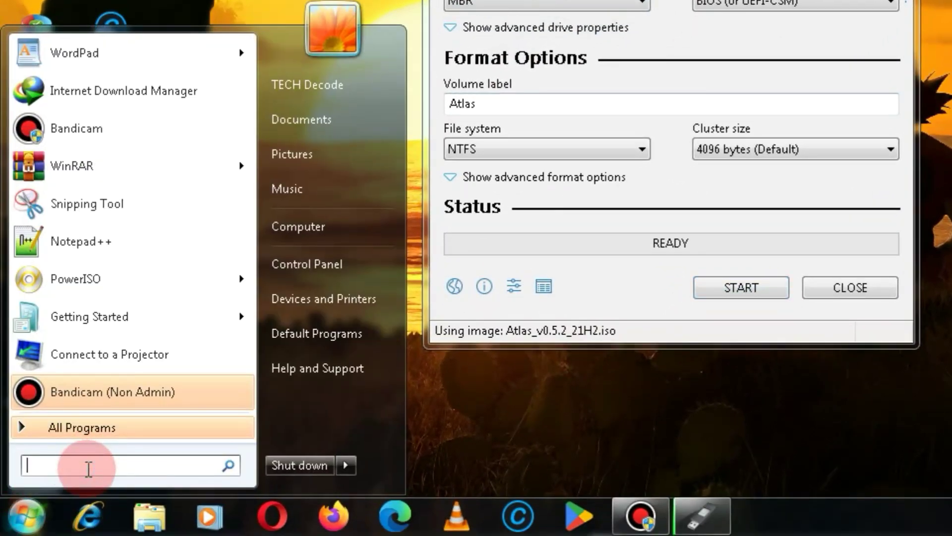
Search 'format' to reach Disk Management and view Disk 0's properties showing MBR.
type("format")
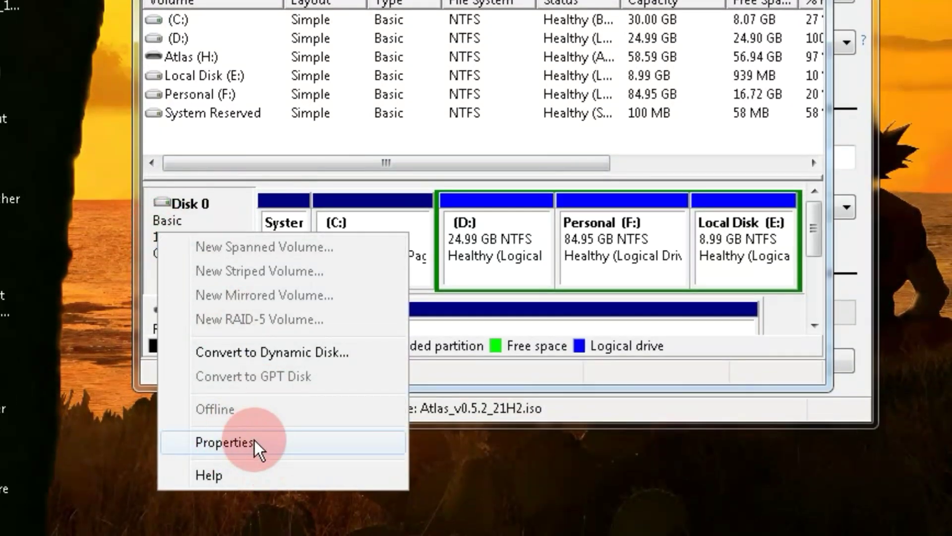
left_click(225, 441)
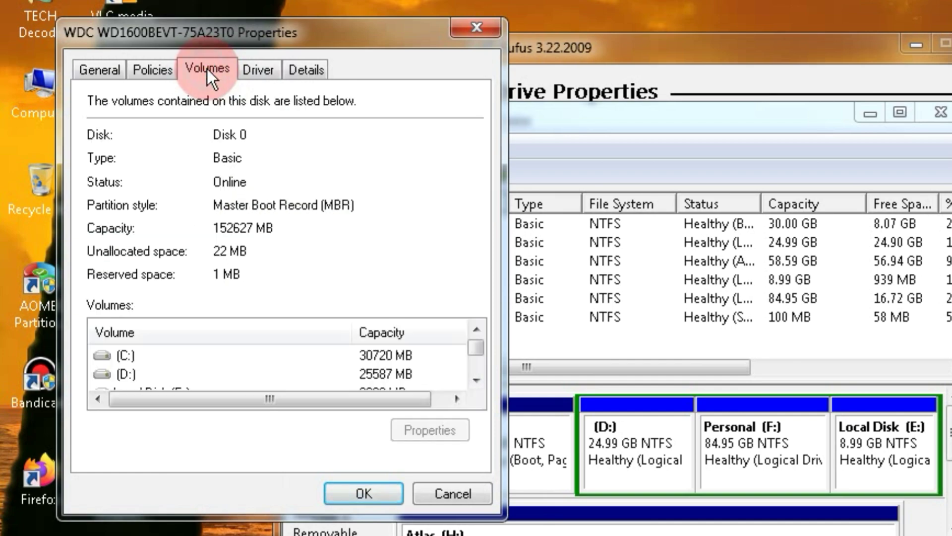
mouse_move(239, 223)
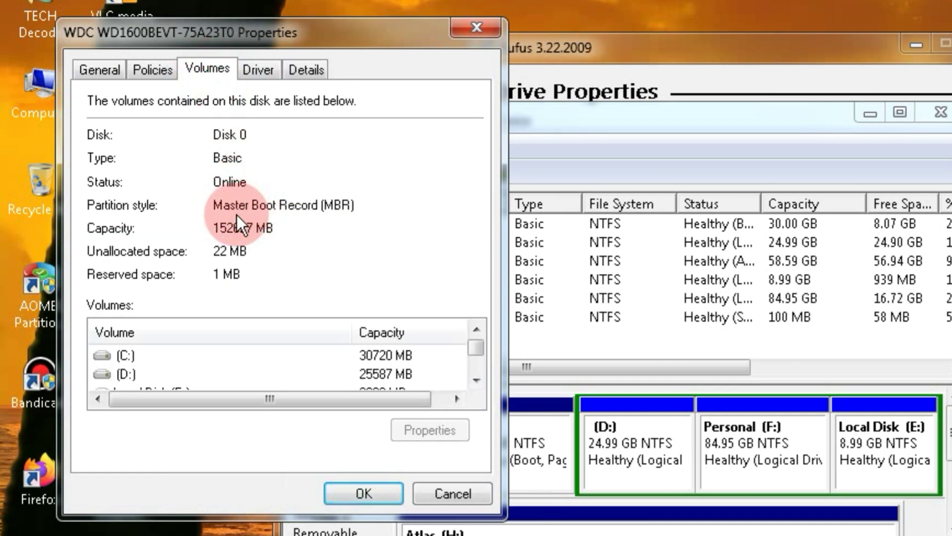
mouse_move(228, 236)
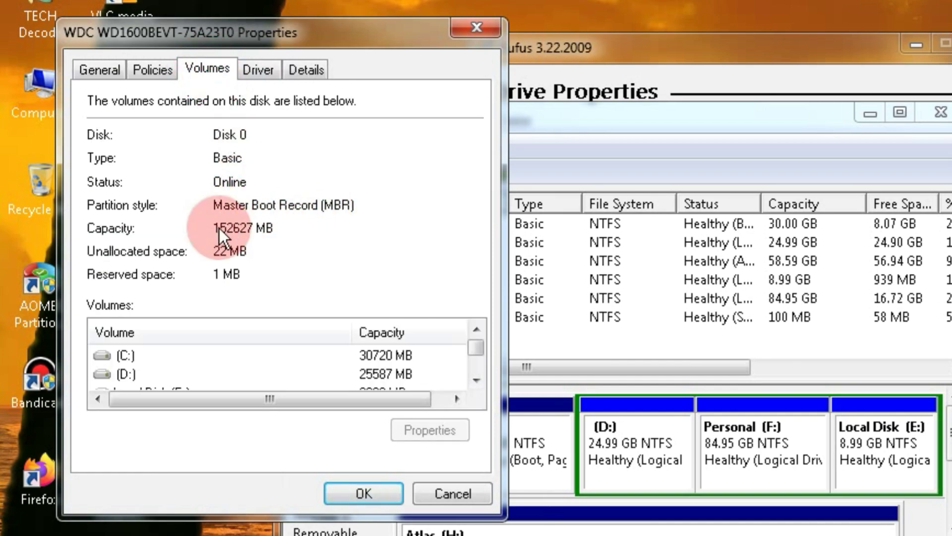
Write the Atlas image to the USB drive, confirming the erase-all-data warning.
left_click(363, 493)
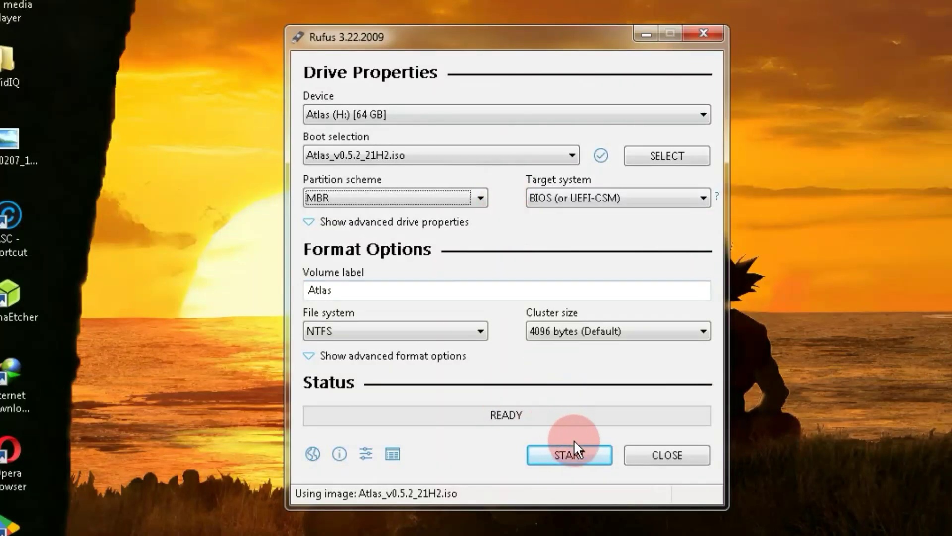
mouse_move(569, 455)
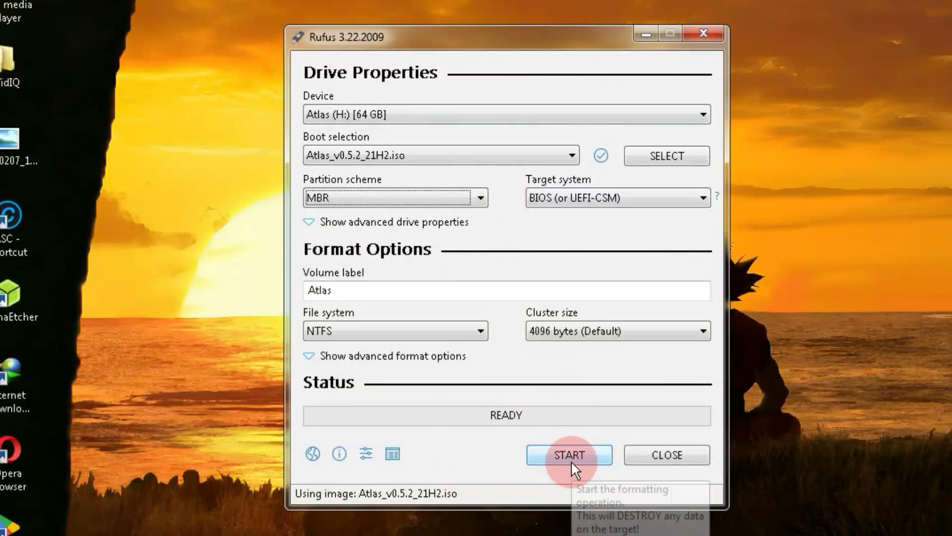
left_click(568, 454)
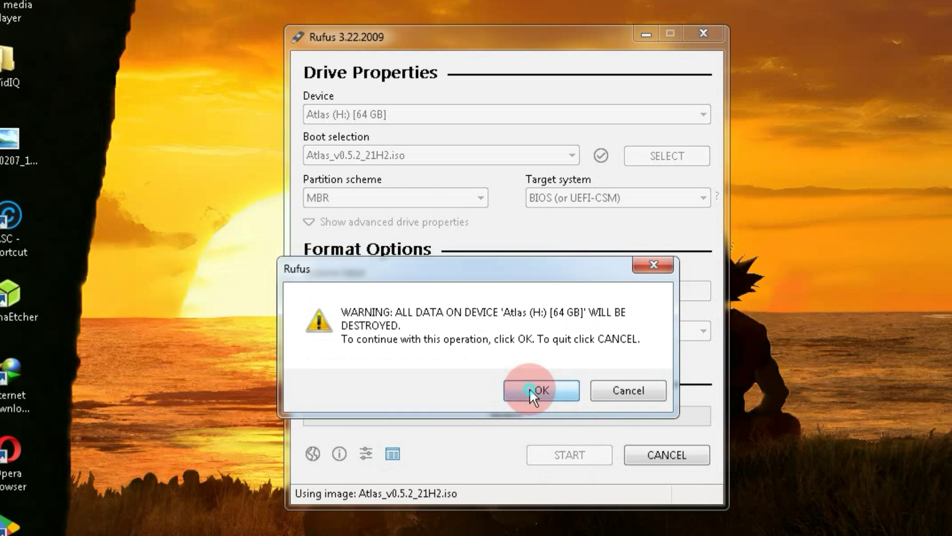
left_click(539, 390)
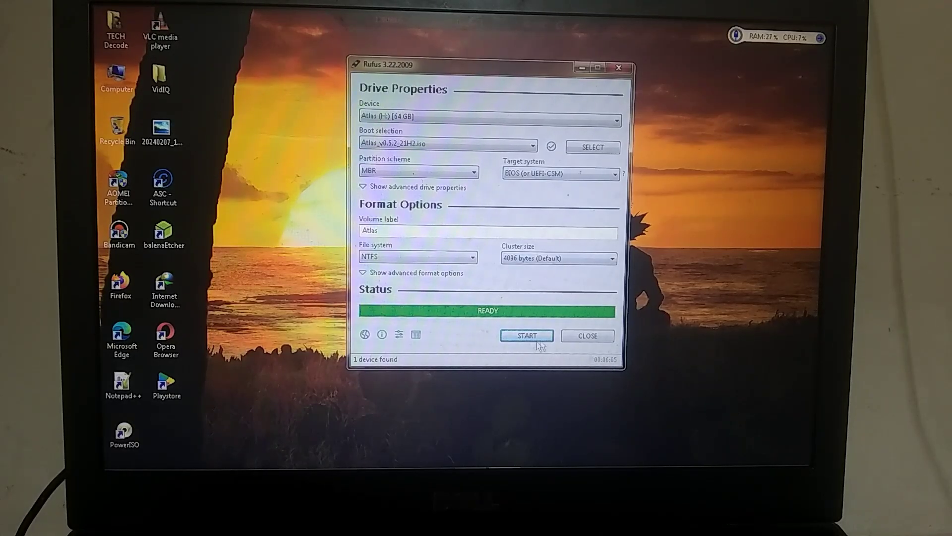
Close Rufus once READY and restart the computer to boot from the USB.
left_click(587, 335)
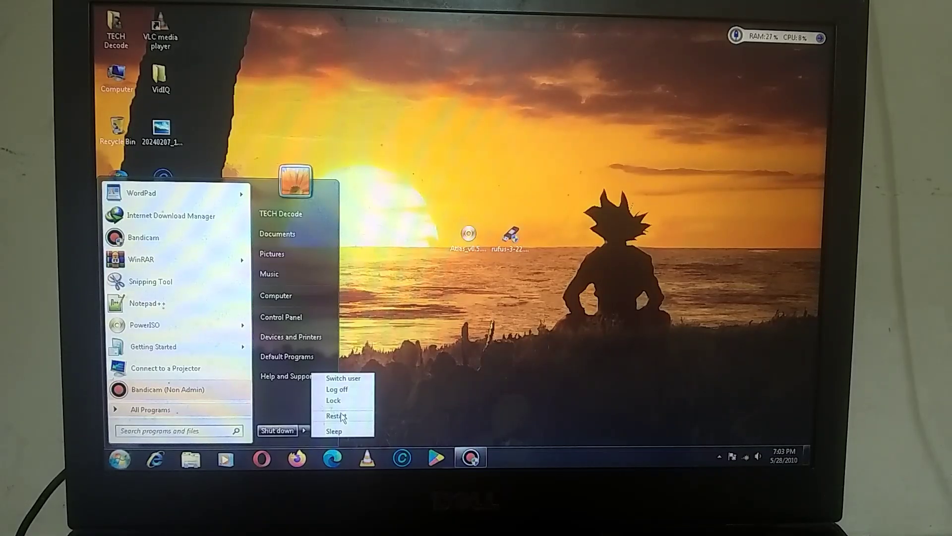
left_click(338, 388)
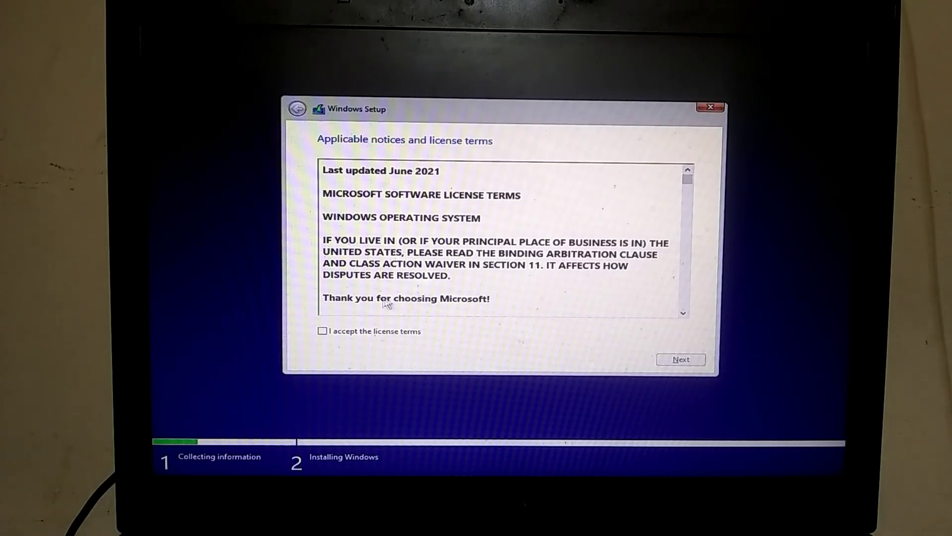
Accept the license terms and install onto Drive 0 Partition 3: Atlas OS.
left_click(322, 332)
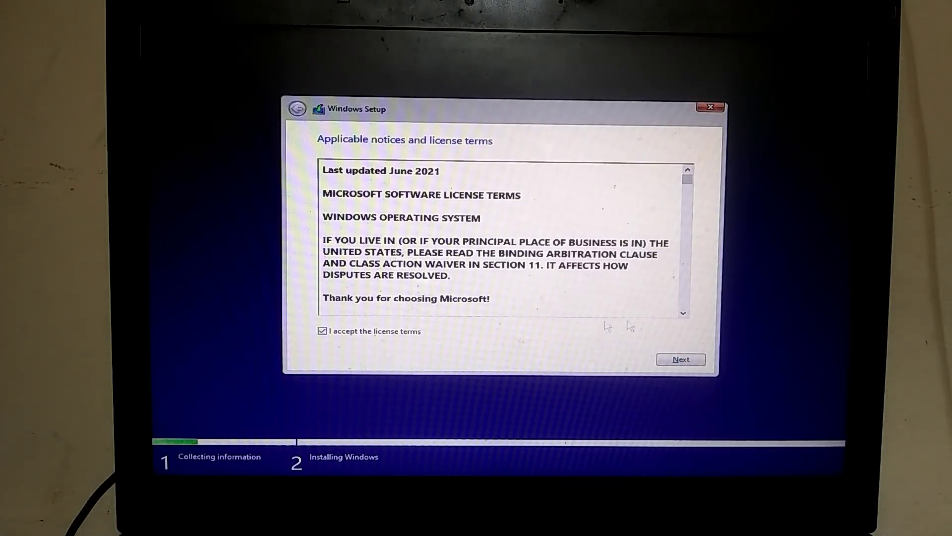
left_click(680, 359)
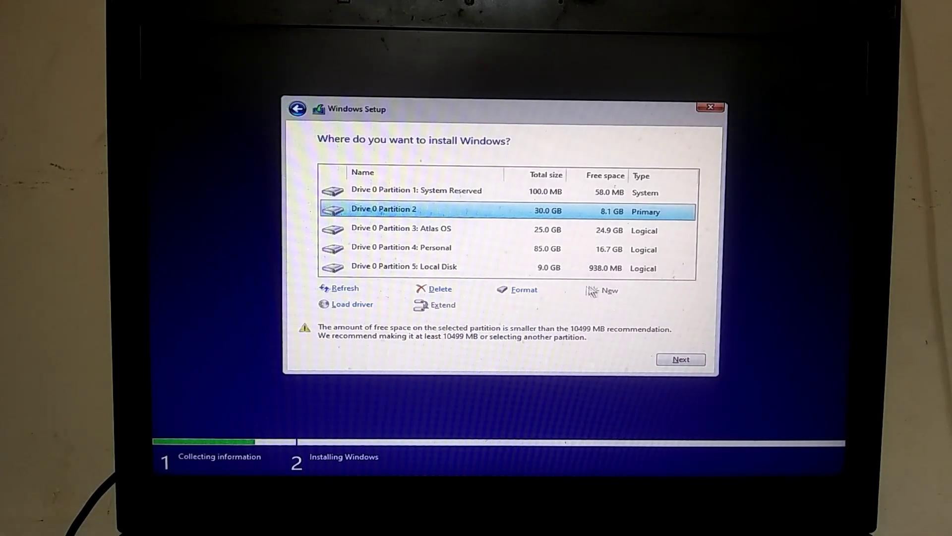
left_click(400, 230)
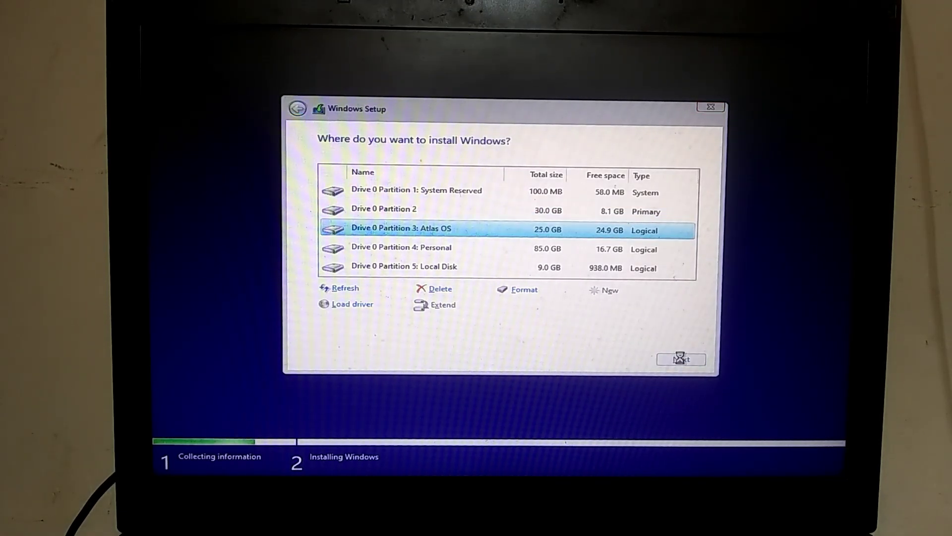
left_click(681, 359)
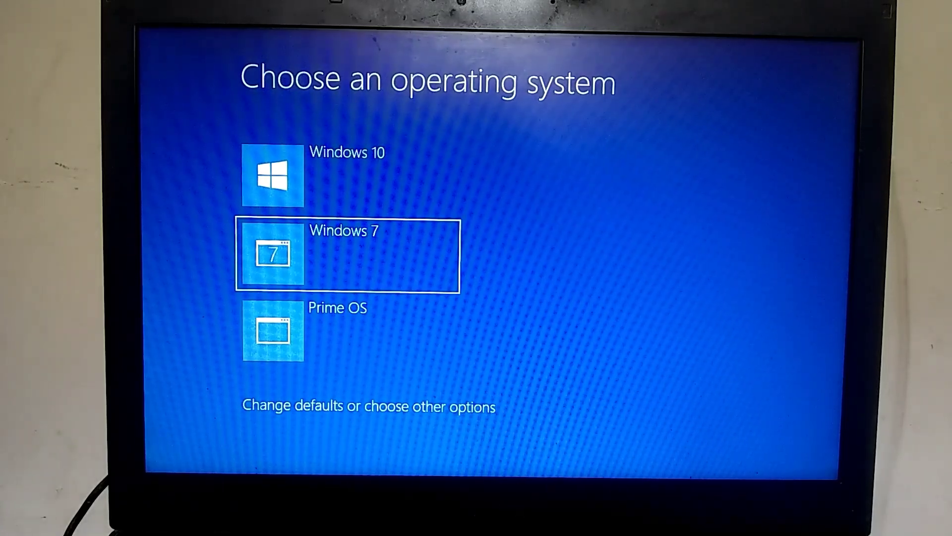
Boot the new Windows 10 entry and confirm United States as the region.
key("Up")
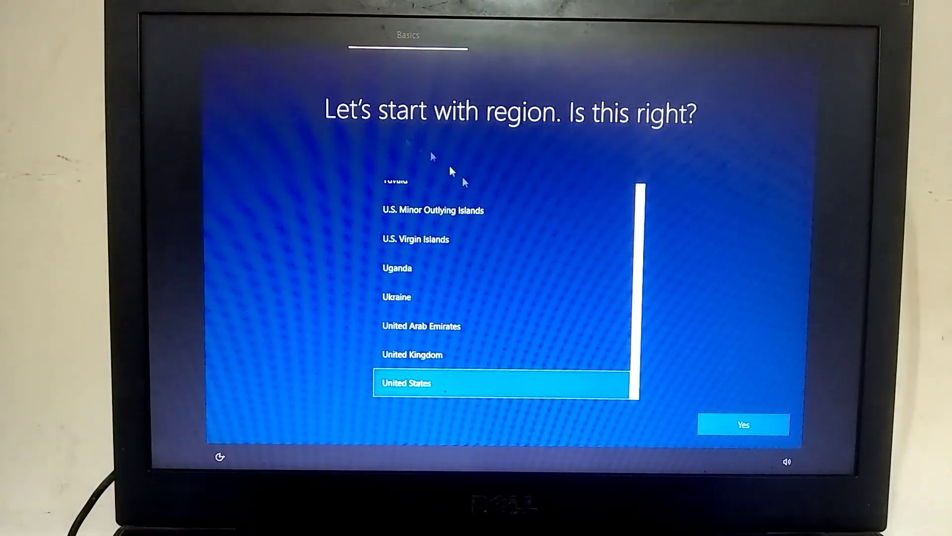
left_click(743, 423)
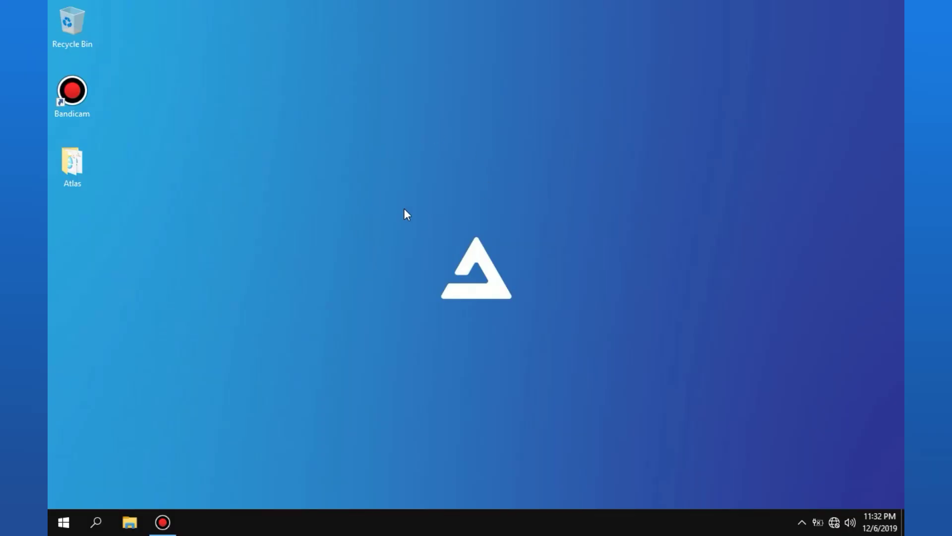
right_click(448, 224)
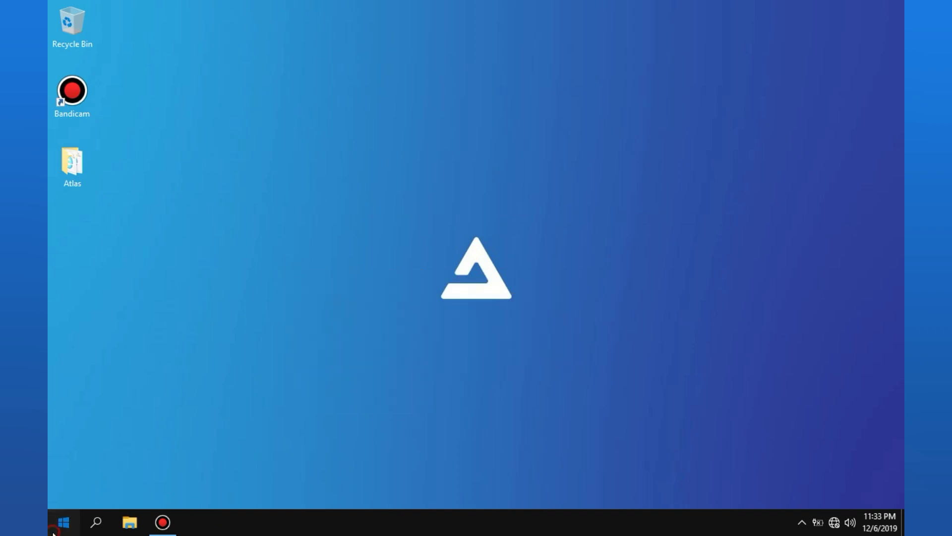
left_click(62, 522)
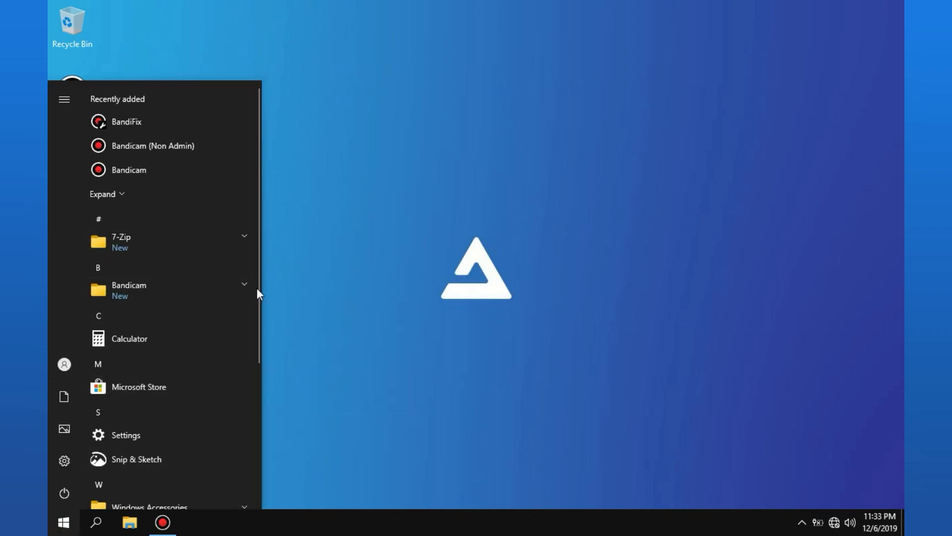
scroll("down", 3)
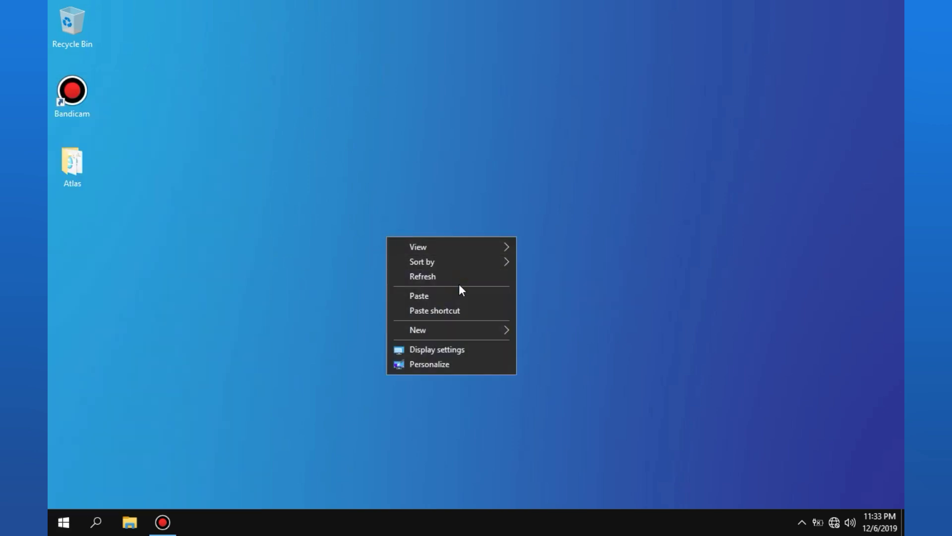
double_click(72, 162)
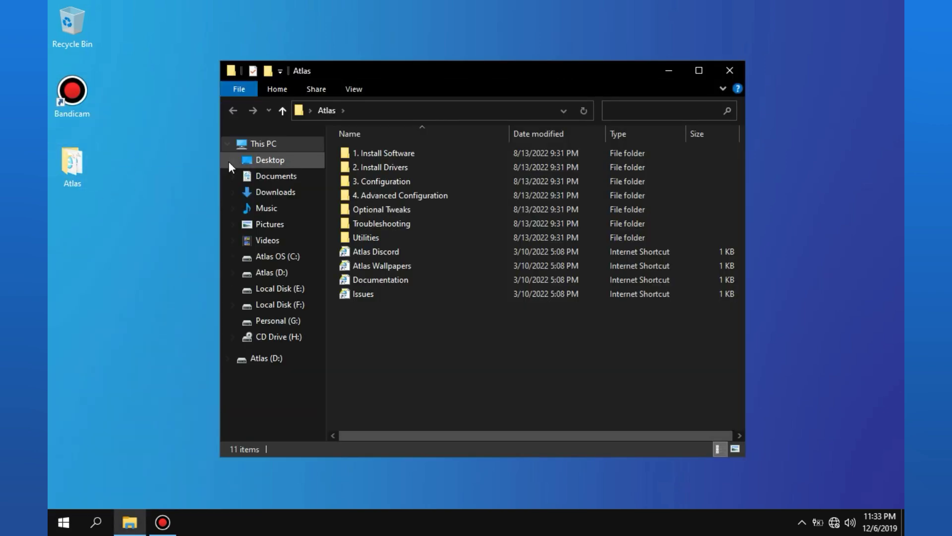
key("ctrl+a")
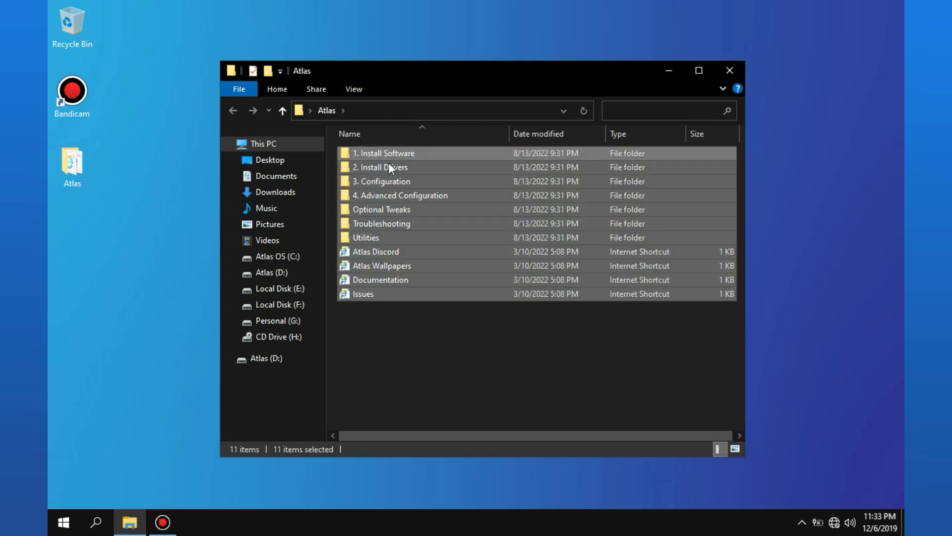
double_click(385, 152)
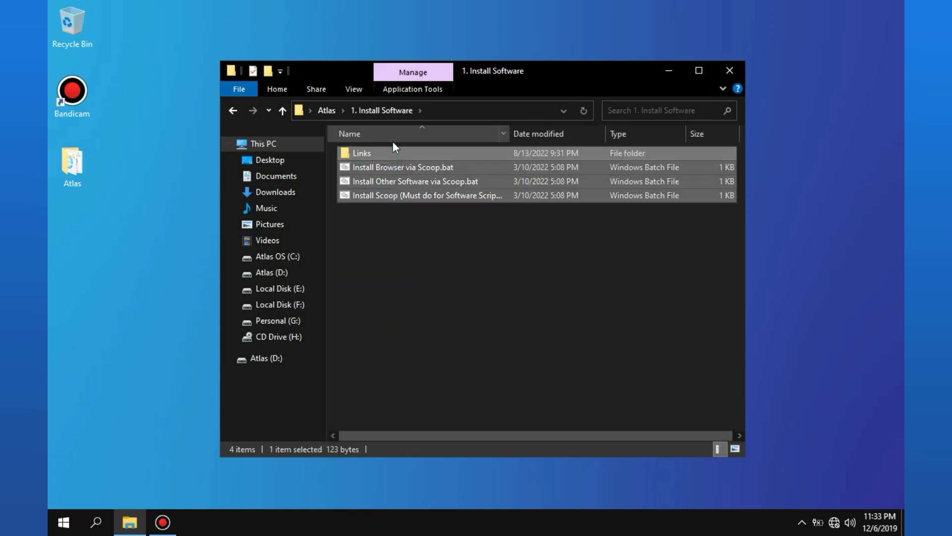
double_click(362, 153)
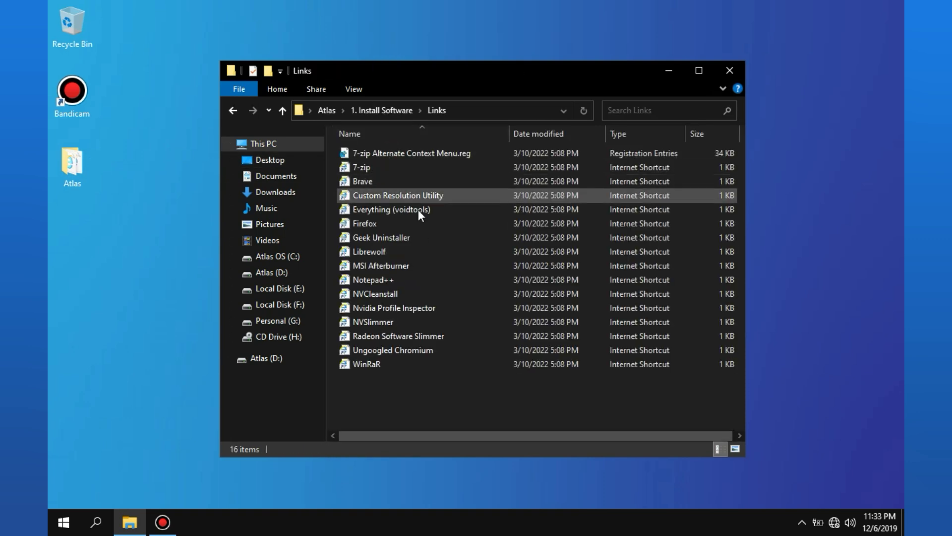
left_click(410, 152)
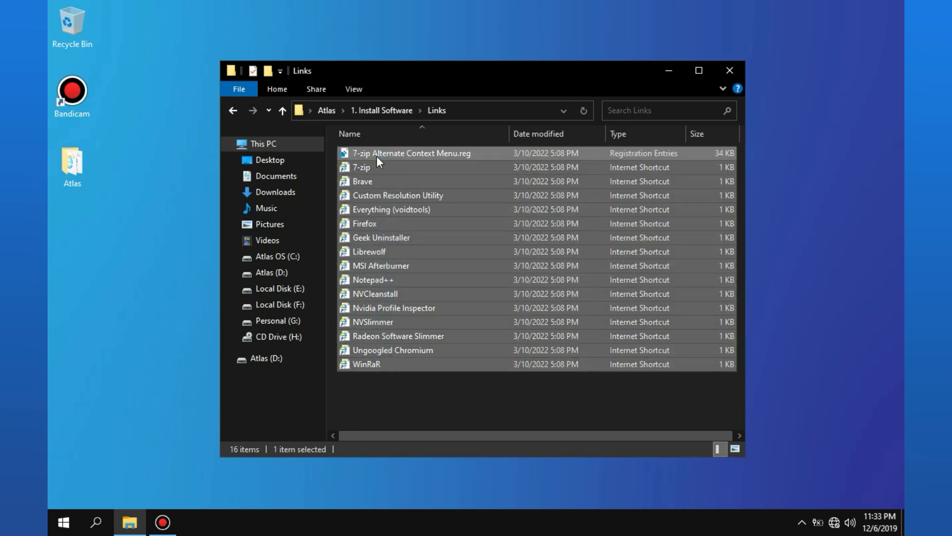
left_click(64, 521)
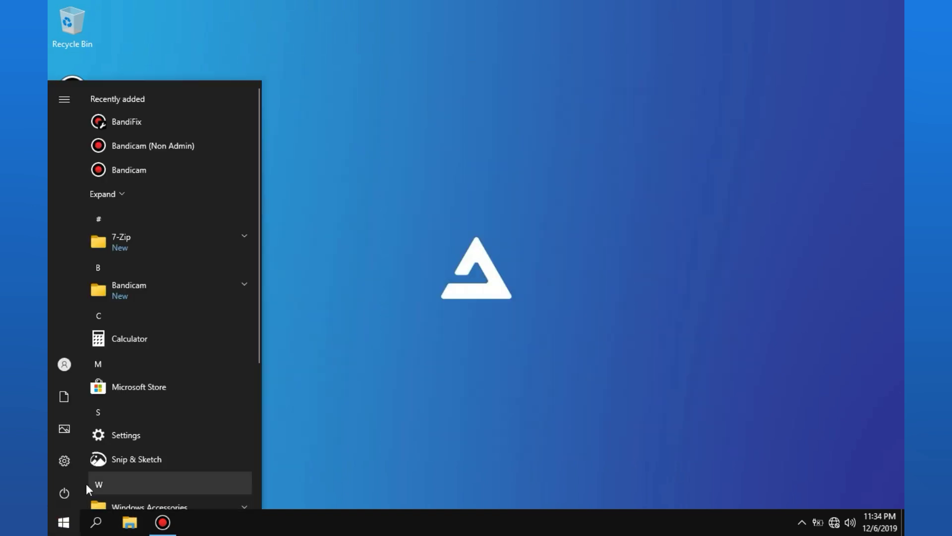
left_click(63, 523)
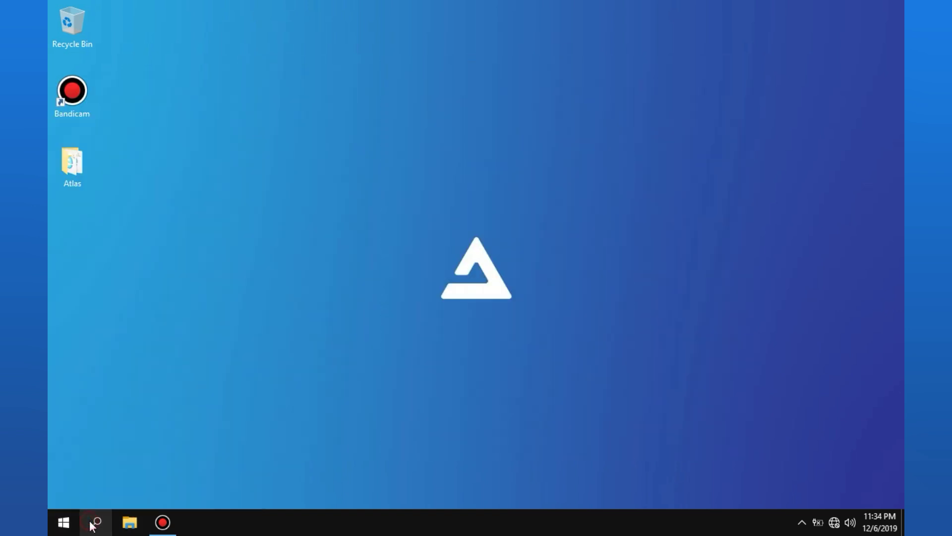
type("this")
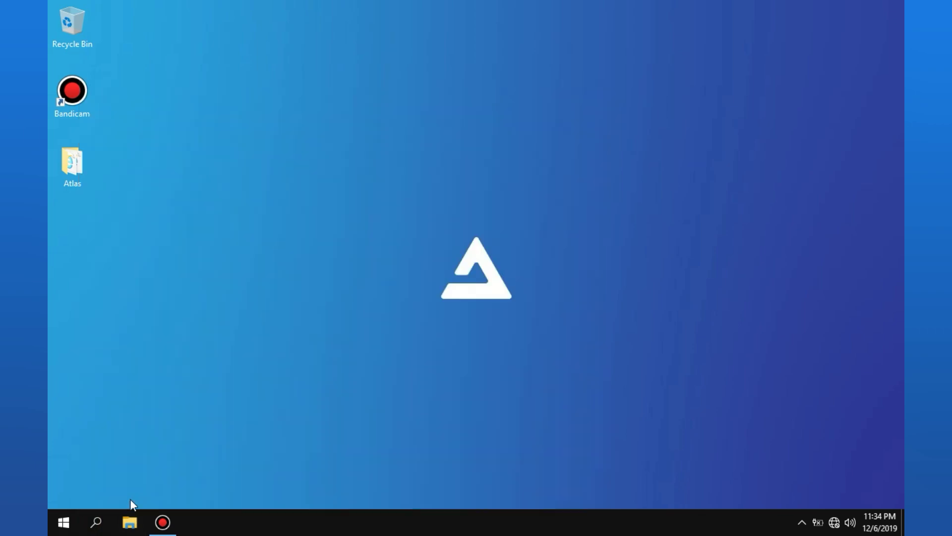
View This PC's drives, including Atlas OS (C:) and Atlas (D:).
left_click(129, 522)
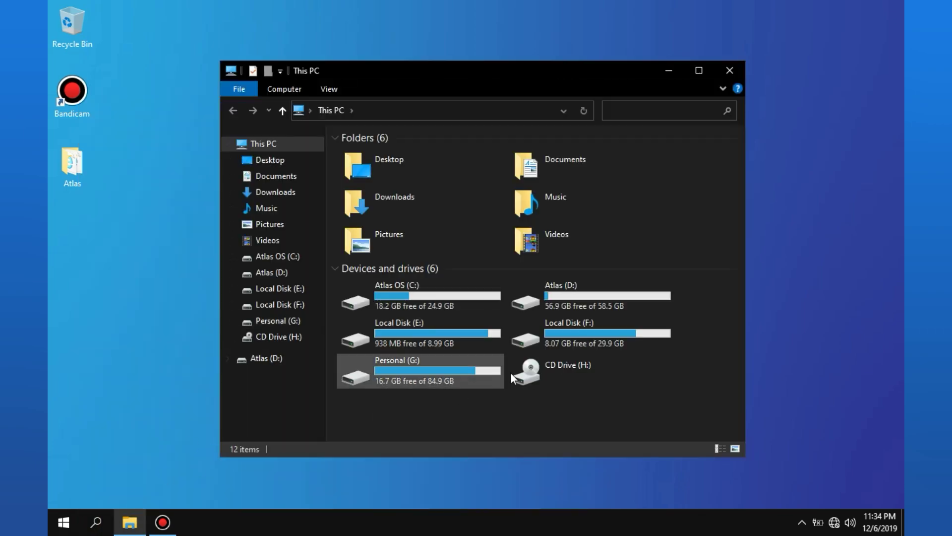
left_click(566, 370)
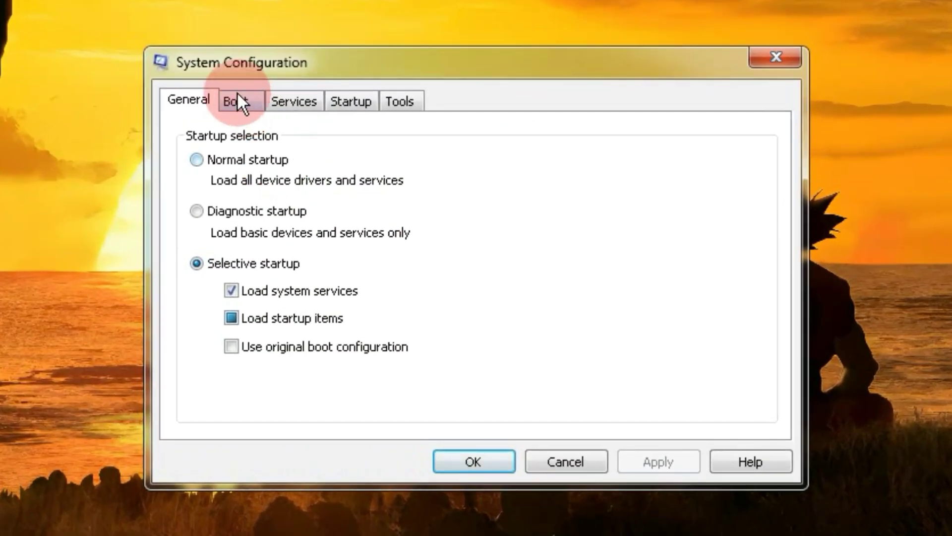
On the Boot tab, make Windows 7 (C:\Windows) the default boot entry.
left_click(238, 101)
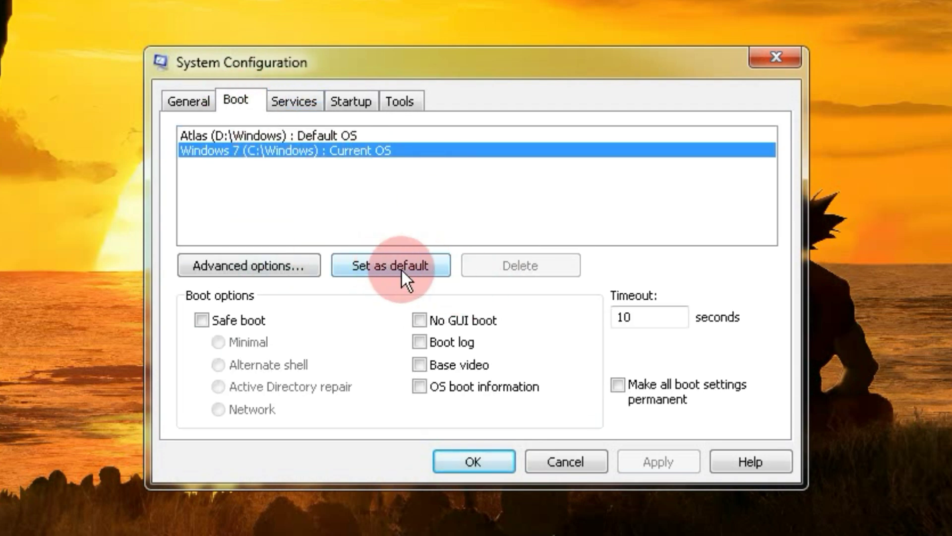
left_click(391, 266)
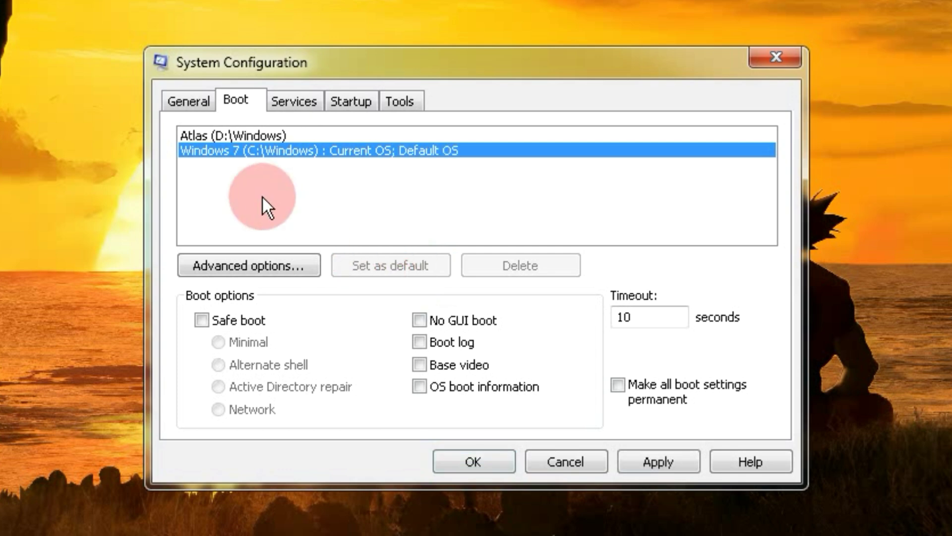